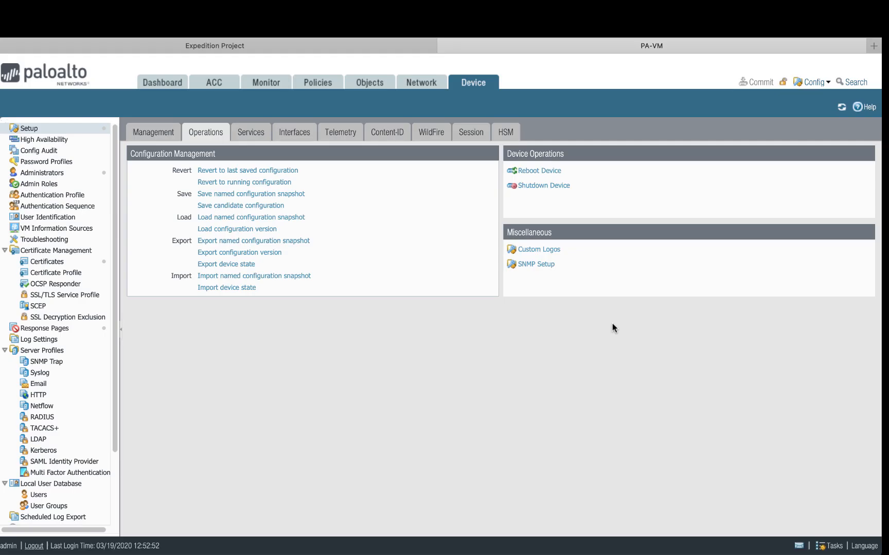
{"action": "mouse_move", "coordinate": [524, 158]}
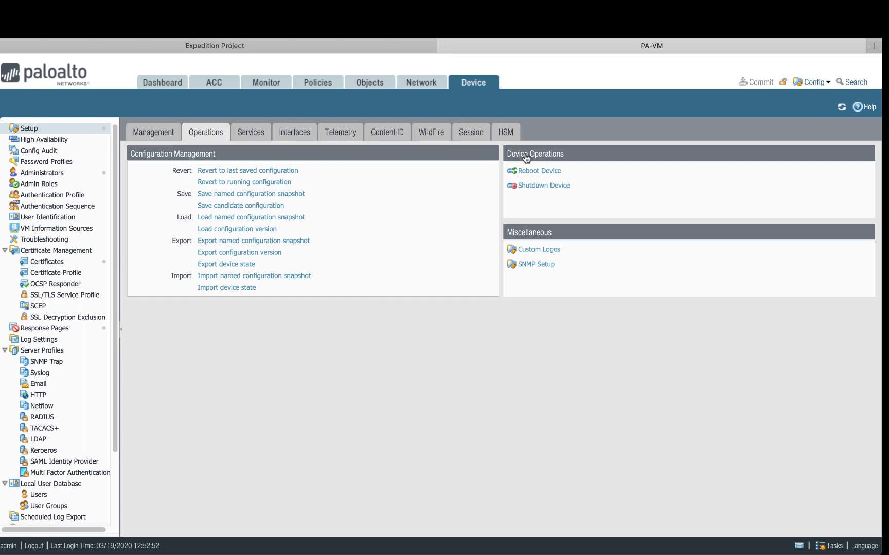
{"action": "mouse_move", "coordinate": [261, 111]}
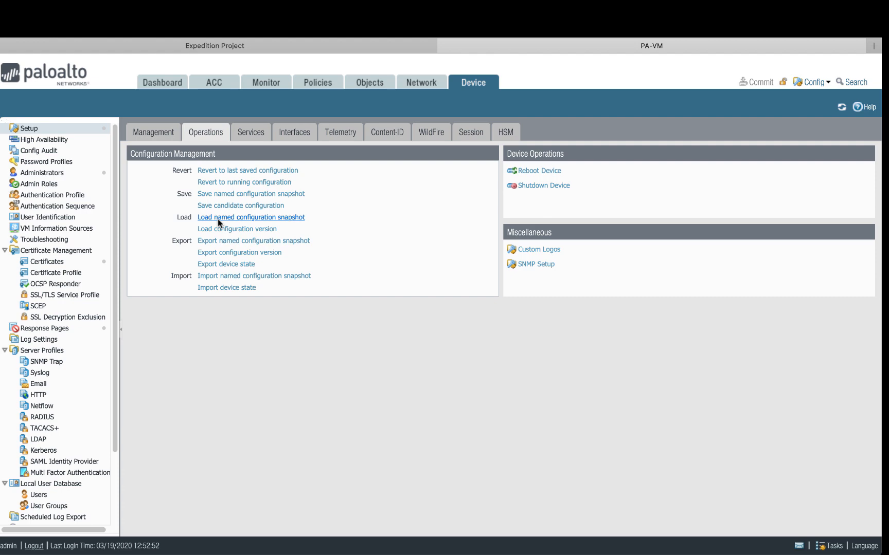
Import MT-CiscoASAMigration.xml as a named configuration snapshot from Device > Setup > Operations.
{"action": "left_click", "coordinate": [254, 276]}
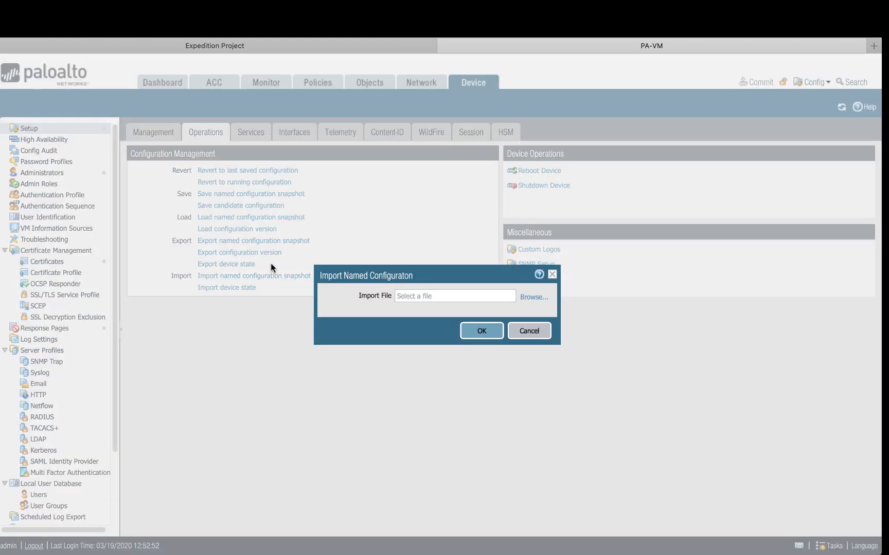
{"action": "mouse_move", "coordinate": [528, 299]}
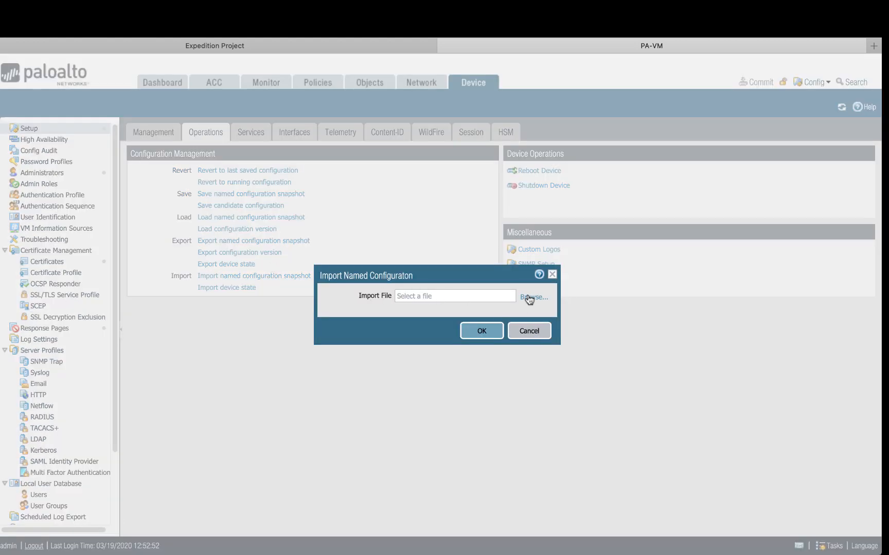
{"action": "left_click", "coordinate": [532, 297]}
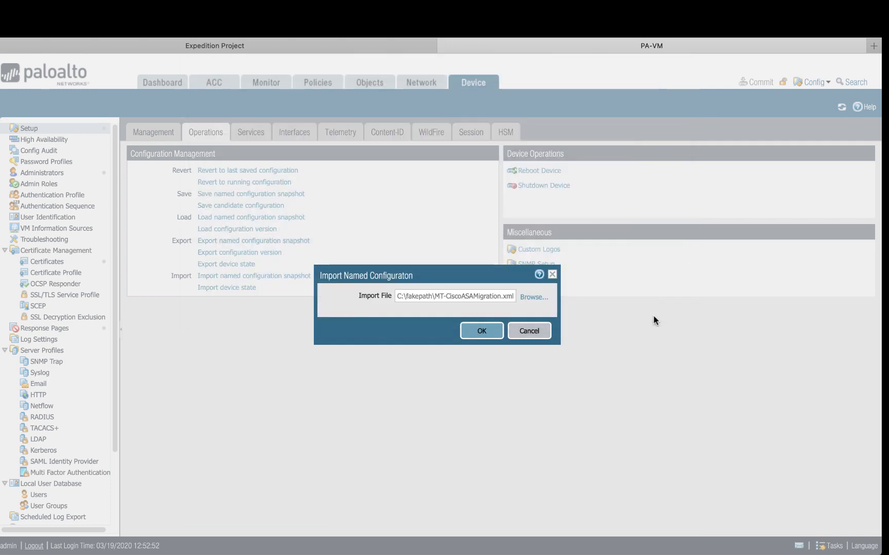
{"action": "mouse_move", "coordinate": [482, 331]}
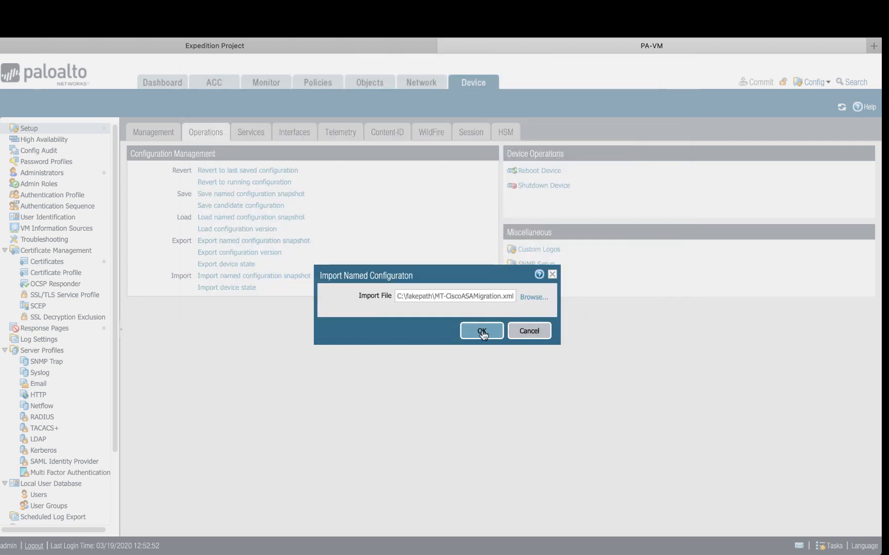
{"action": "left_click", "coordinate": [481, 332]}
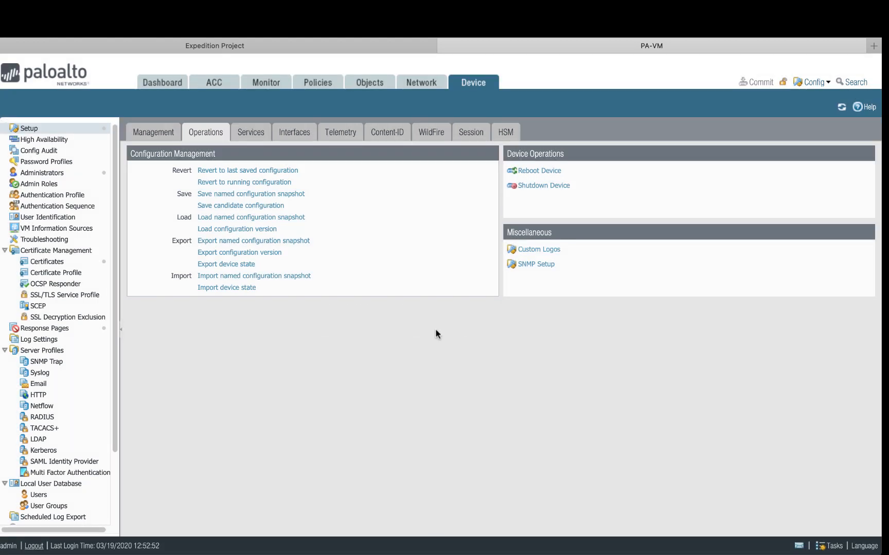
Load the MT-CiscoASAMigration.xml named snapshot as the candidate configuration and dismiss the status message.
{"action": "left_click", "coordinate": [251, 217]}
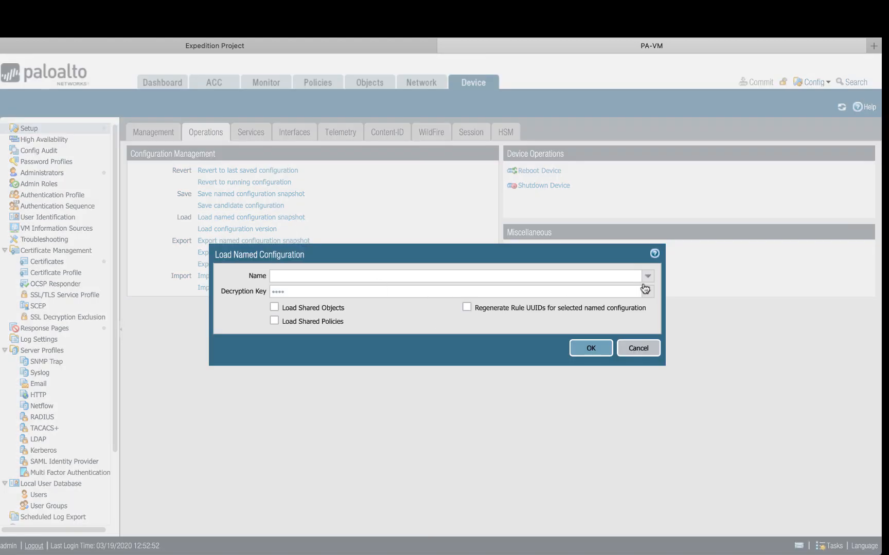
{"action": "left_click", "coordinate": [646, 276]}
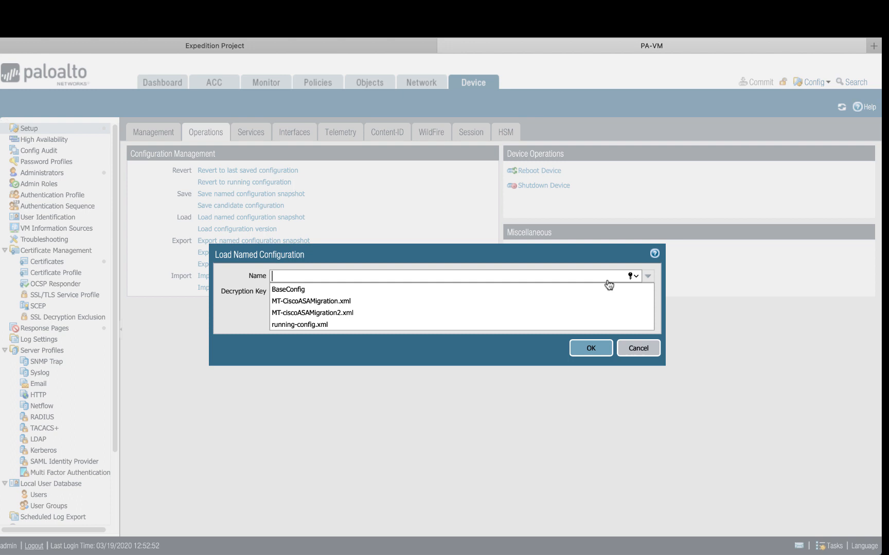
{"action": "left_click", "coordinate": [311, 301]}
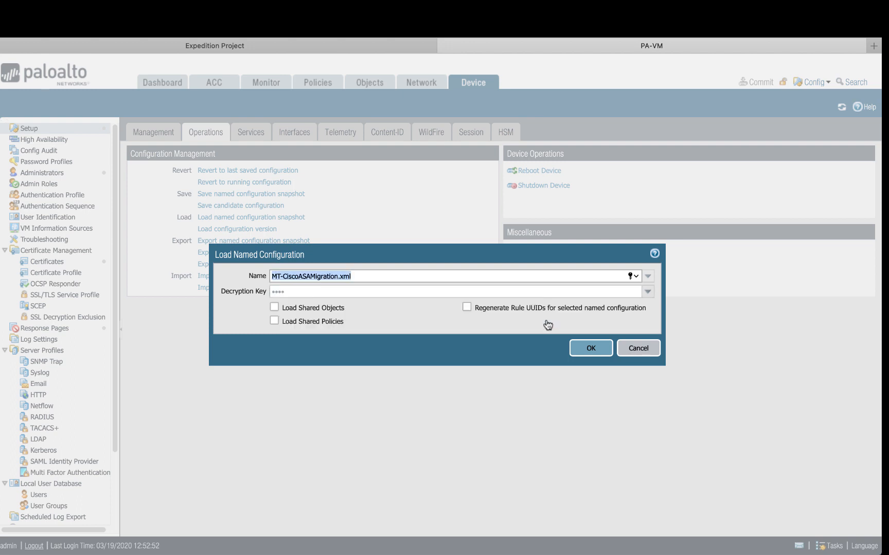
{"action": "left_click", "coordinate": [590, 348]}
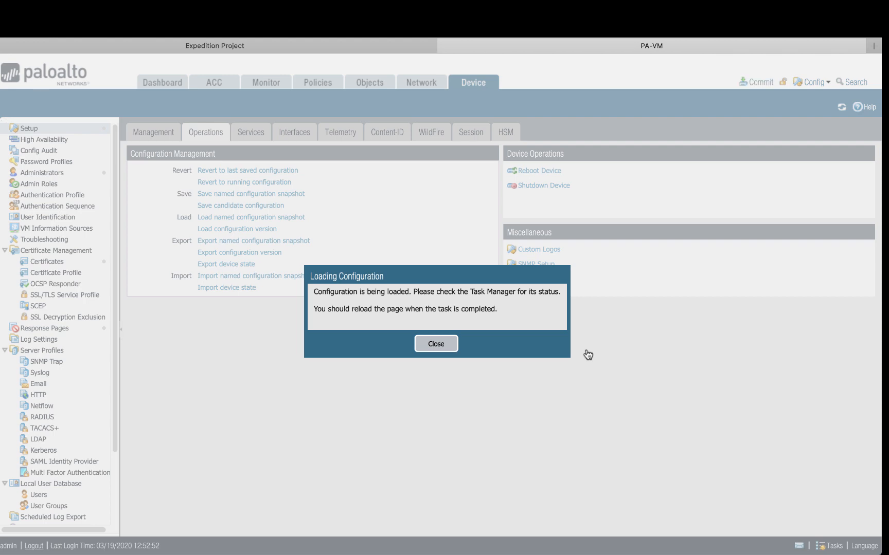
{"action": "left_click", "coordinate": [435, 344]}
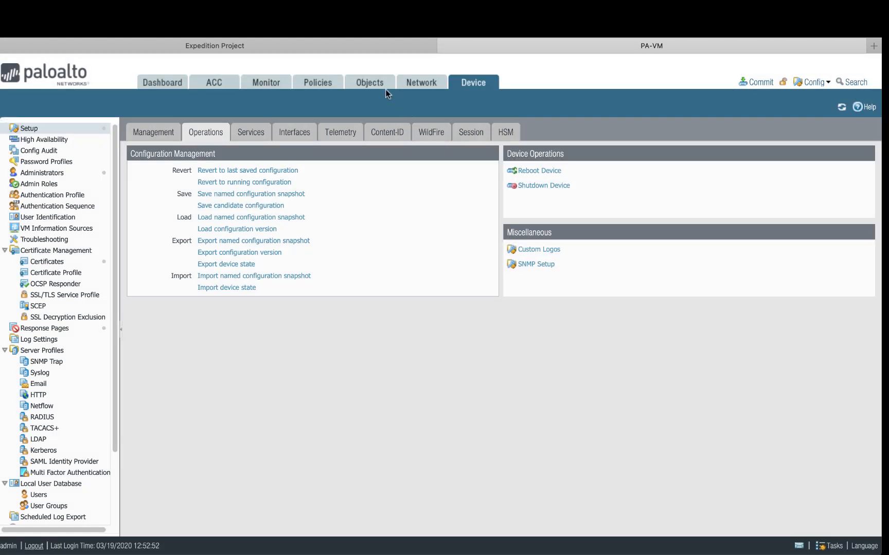
Review the loaded NAT rules, network interfaces and management interface settings.
{"action": "left_click", "coordinate": [318, 82]}
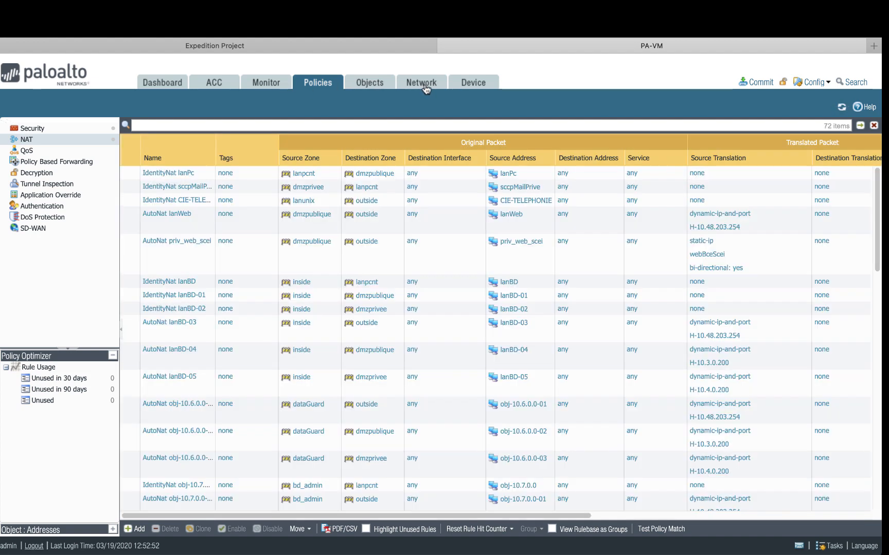
{"action": "left_click", "coordinate": [421, 83]}
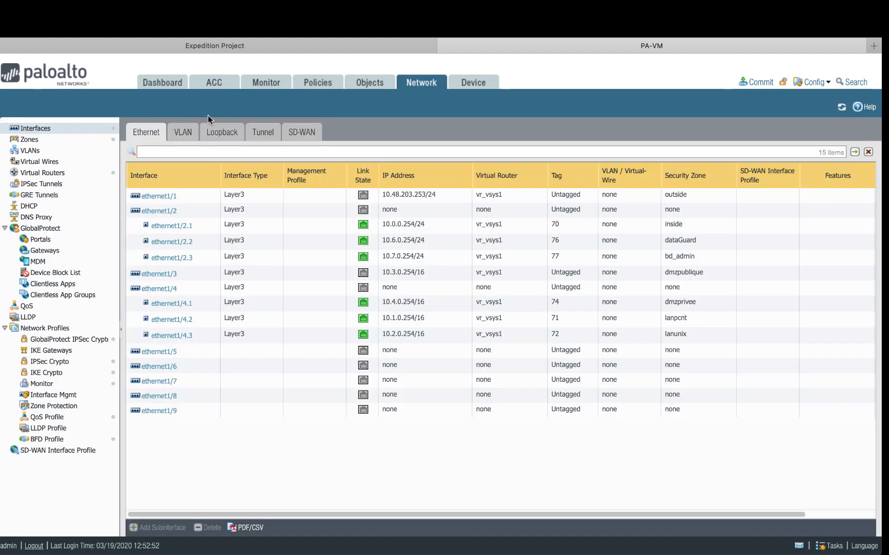
{"action": "mouse_move", "coordinate": [495, 232]}
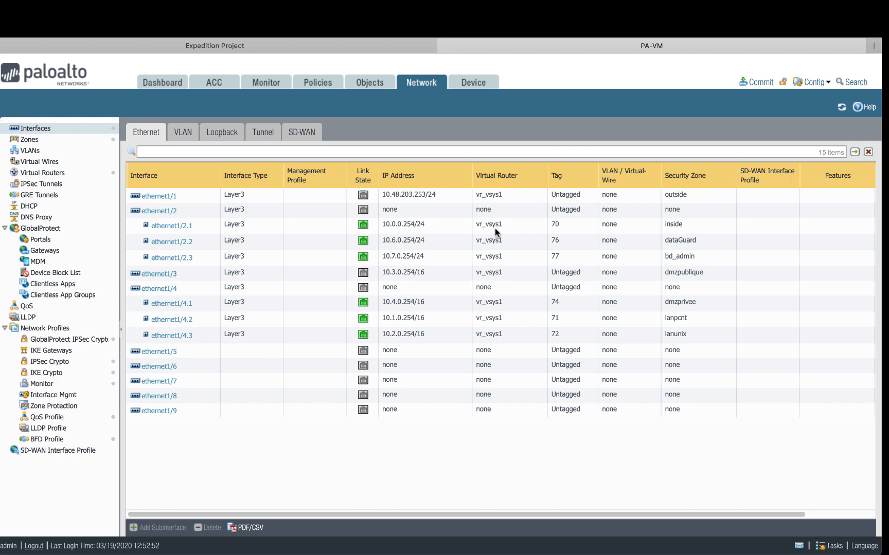
{"action": "left_click", "coordinate": [472, 83]}
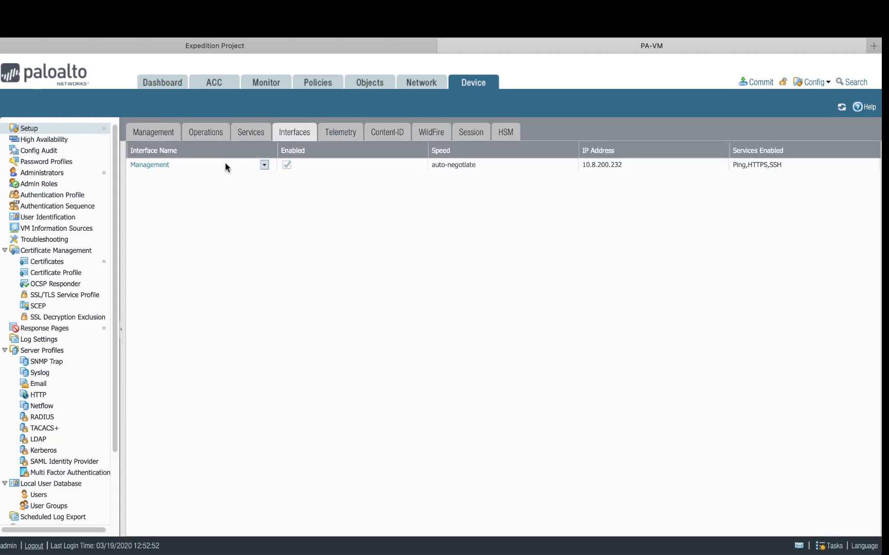
{"action": "mouse_move", "coordinate": [621, 174]}
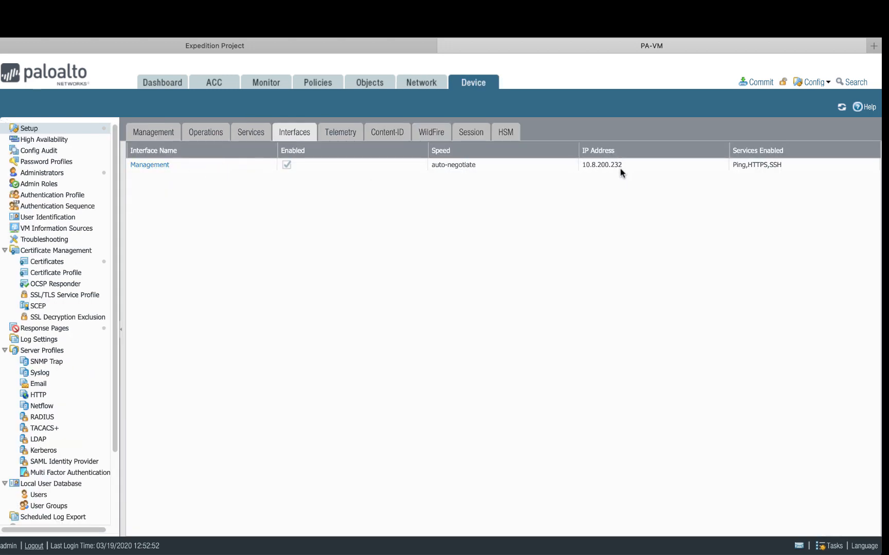
{"action": "mouse_move", "coordinate": [595, 169]}
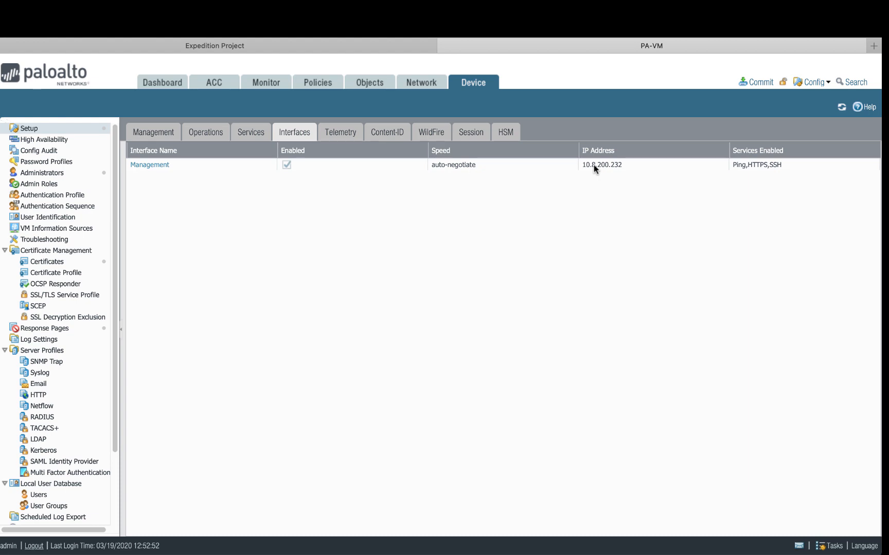
{"action": "left_click", "coordinate": [759, 82]}
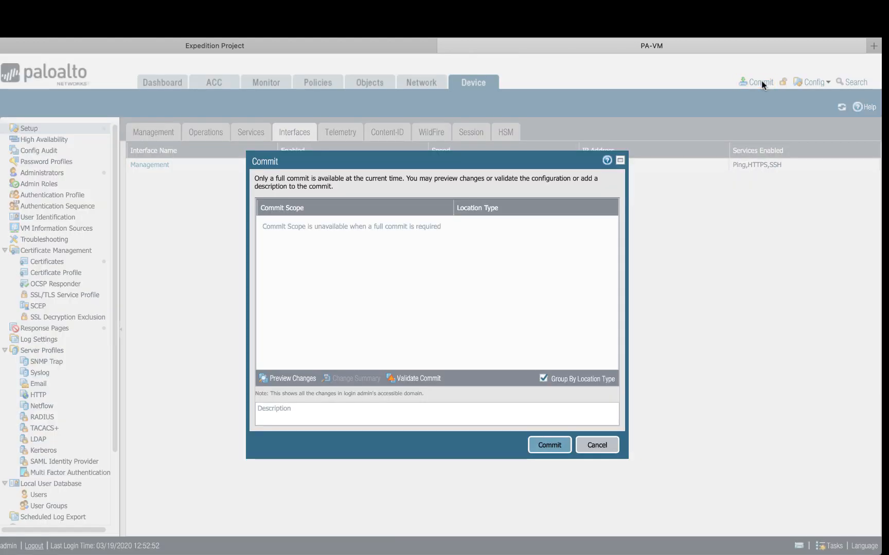
Commit the loaded migration configuration and close the finished commit progress.
{"action": "left_click", "coordinate": [548, 445]}
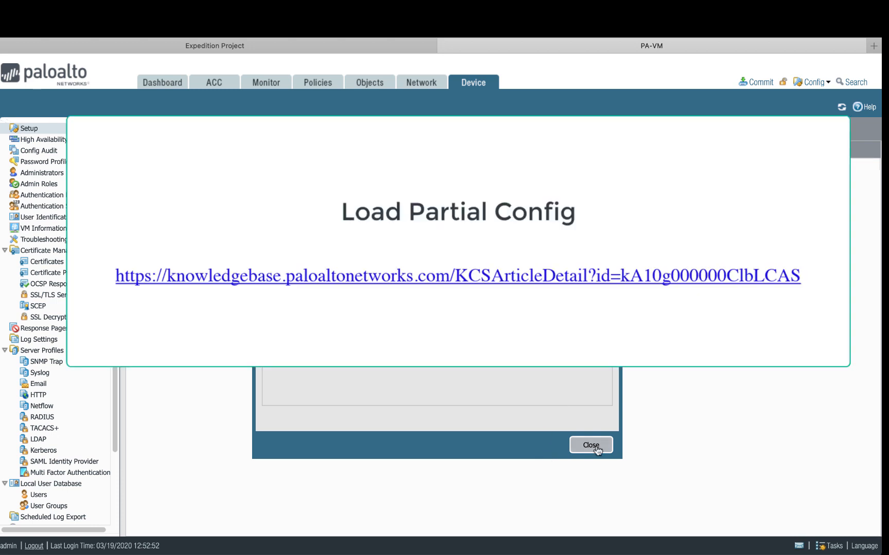
{"action": "left_click", "coordinate": [590, 445]}
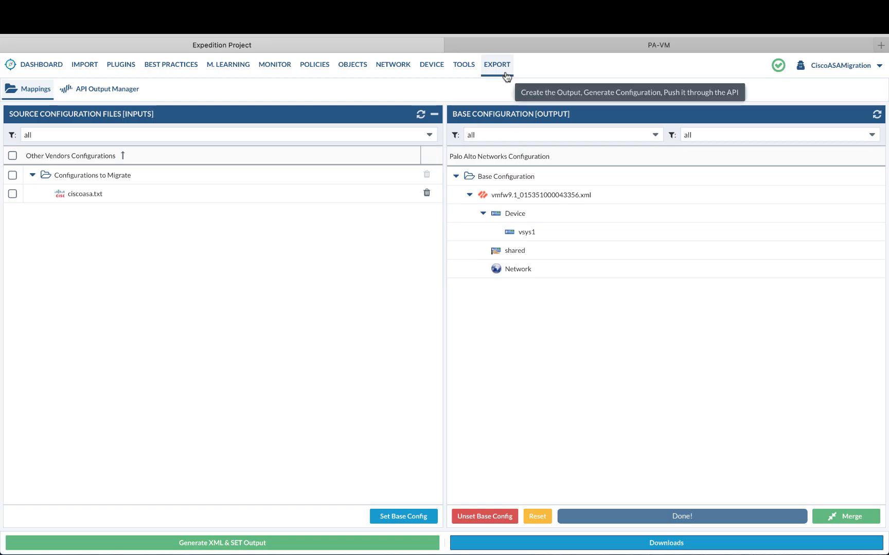
{"action": "mouse_move", "coordinate": [152, 95]}
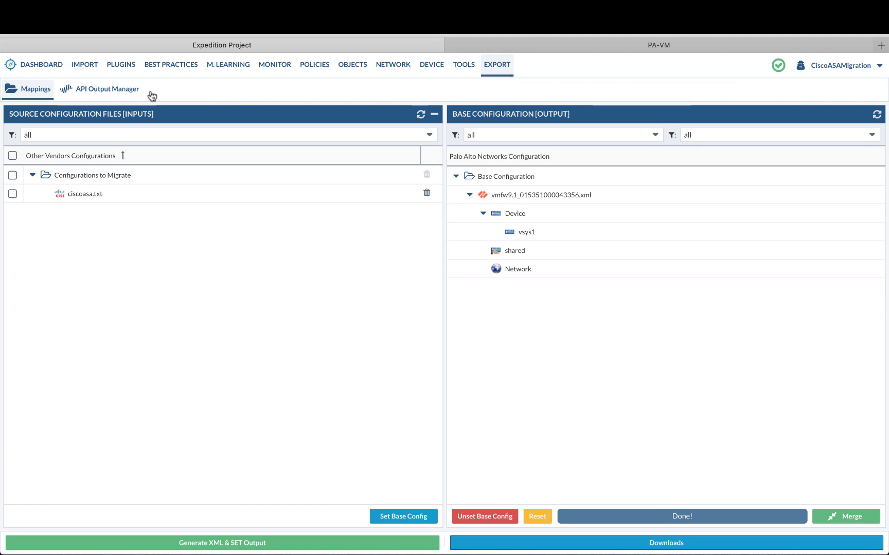
Generate the 16 atomic XML-API requests in the API Output Manager.
{"action": "left_click", "coordinate": [105, 89]}
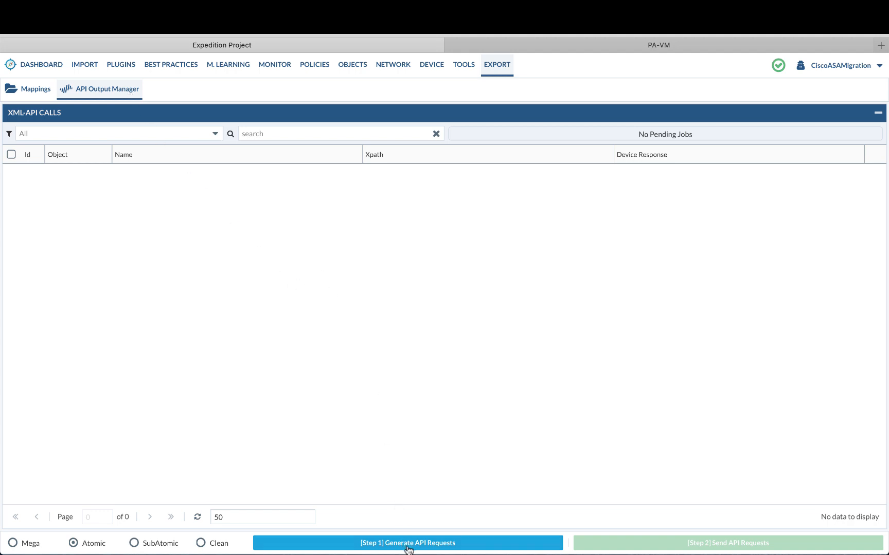
{"action": "left_click", "coordinate": [407, 543]}
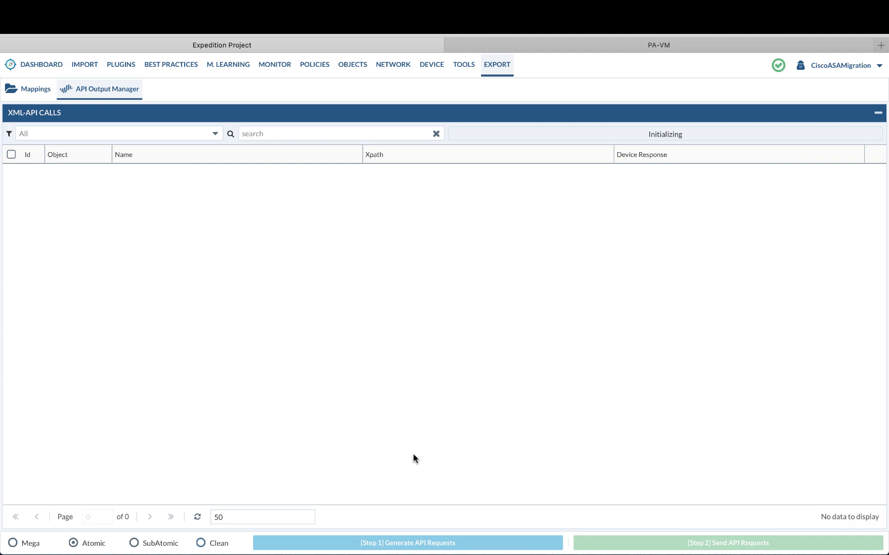
{"action": "left_click", "coordinate": [407, 543]}
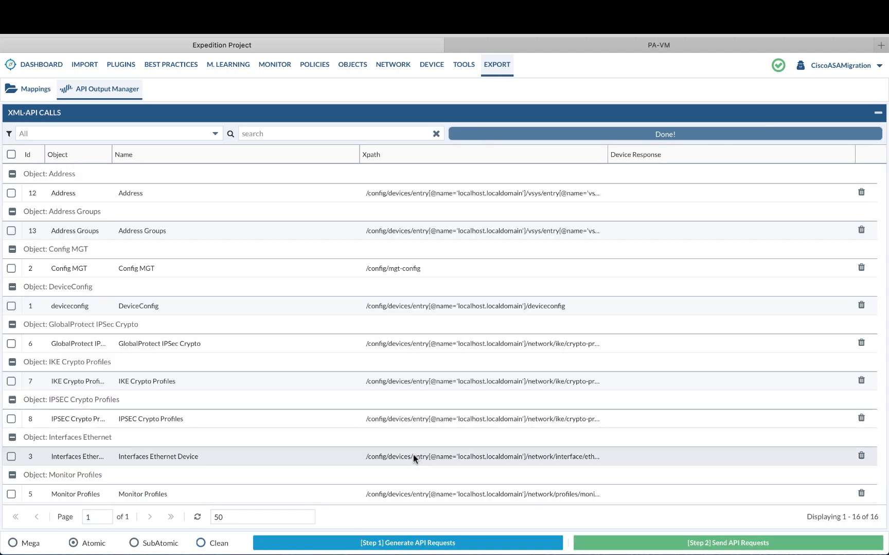
{"action": "mouse_move", "coordinate": [41, 194]}
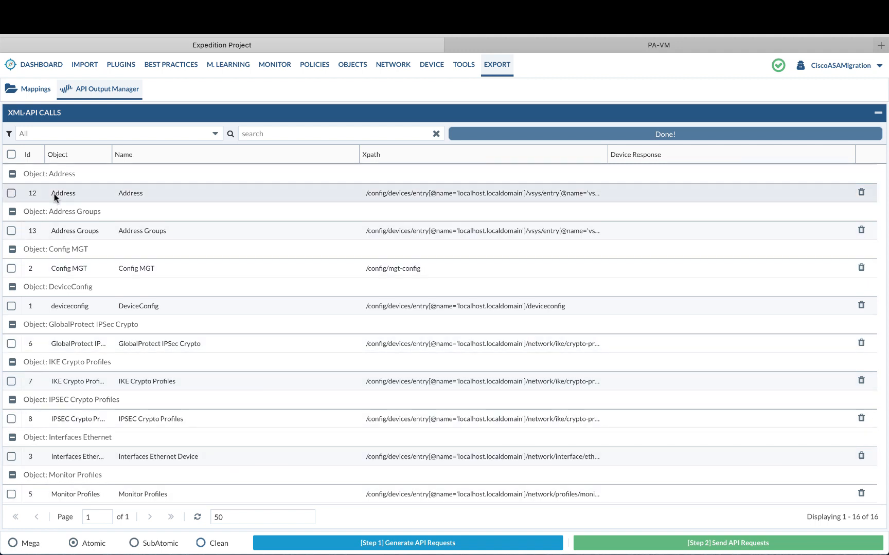
{"action": "mouse_move", "coordinate": [56, 221]}
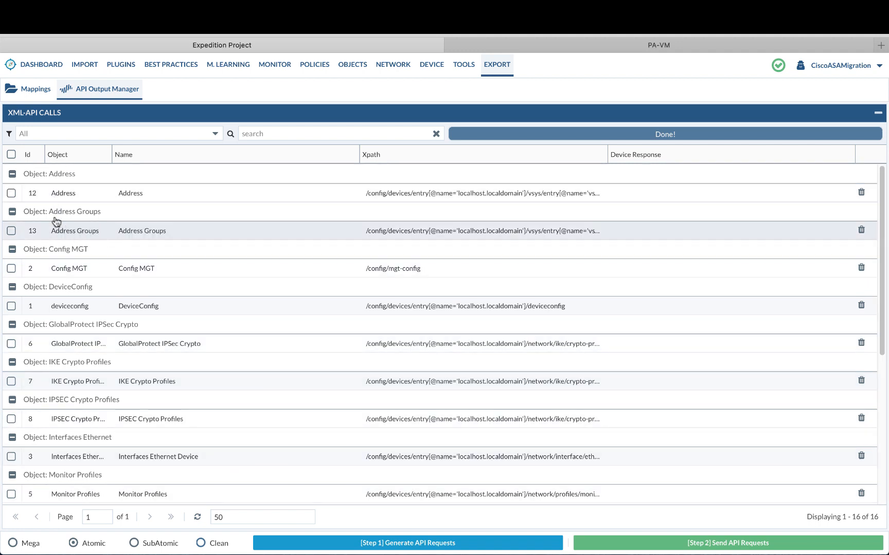
{"action": "mouse_move", "coordinate": [102, 226]}
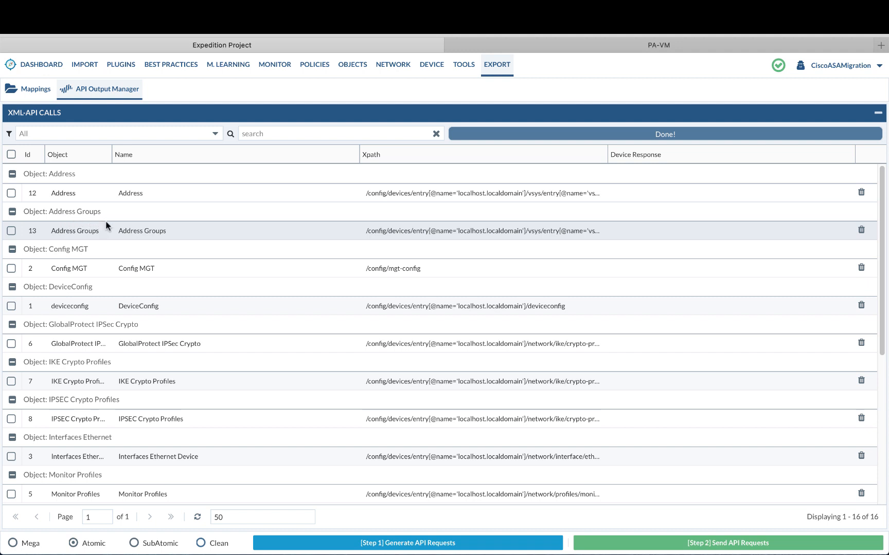
{"action": "mouse_move", "coordinate": [131, 243]}
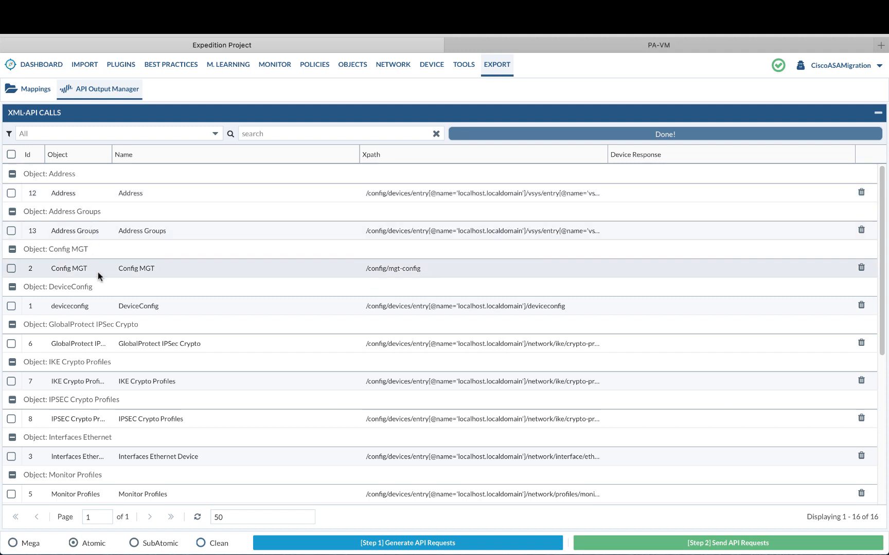
Push the filtered Tag API call to the vmfw9.1 firewall.
{"action": "type", "text": "ta"}
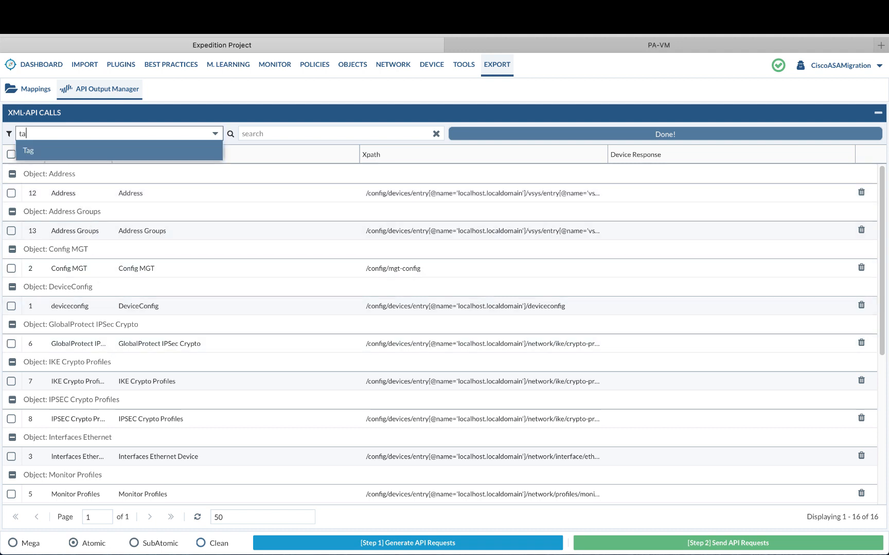
{"action": "left_click", "coordinate": [28, 150]}
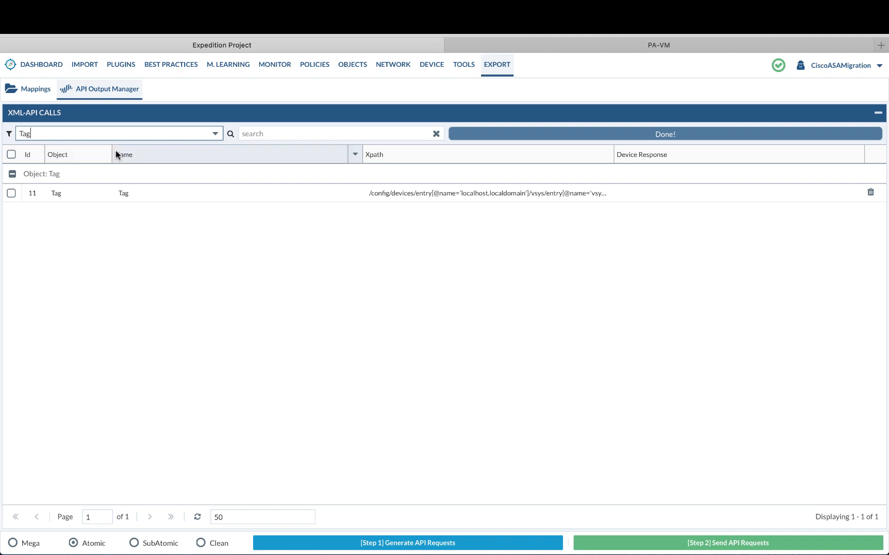
{"action": "left_click", "coordinate": [12, 154]}
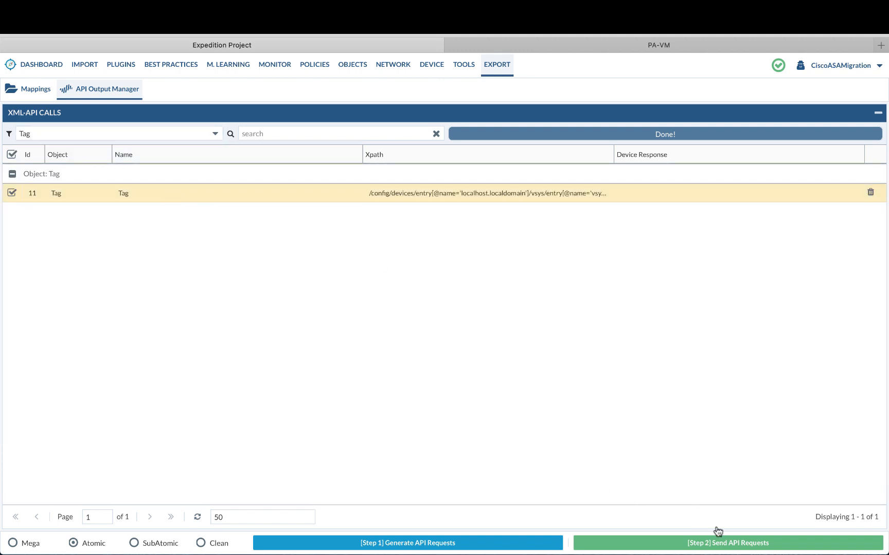
{"action": "left_click", "coordinate": [727, 543]}
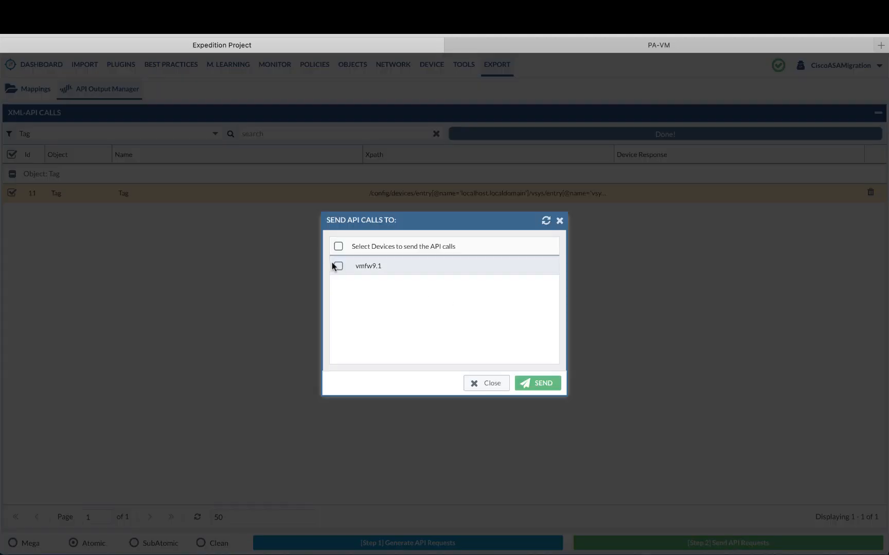
{"action": "left_click", "coordinate": [338, 265]}
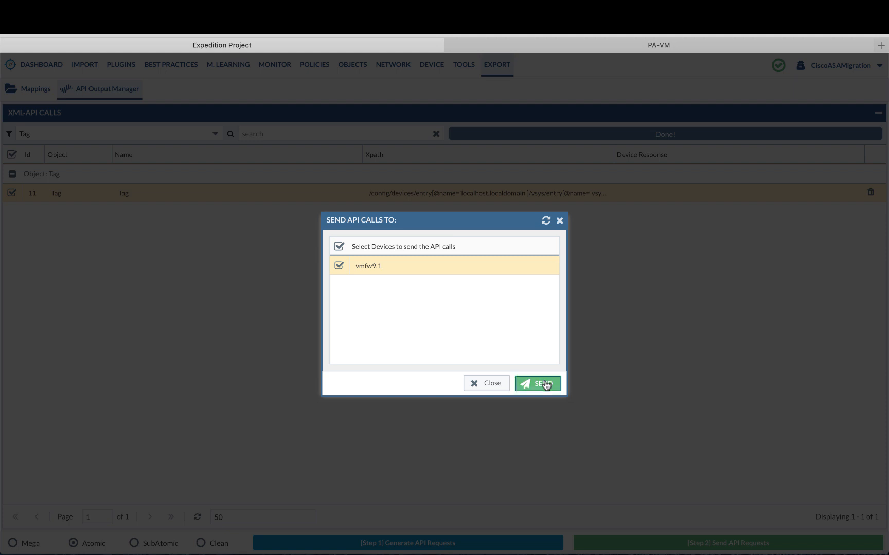
{"action": "left_click", "coordinate": [536, 383]}
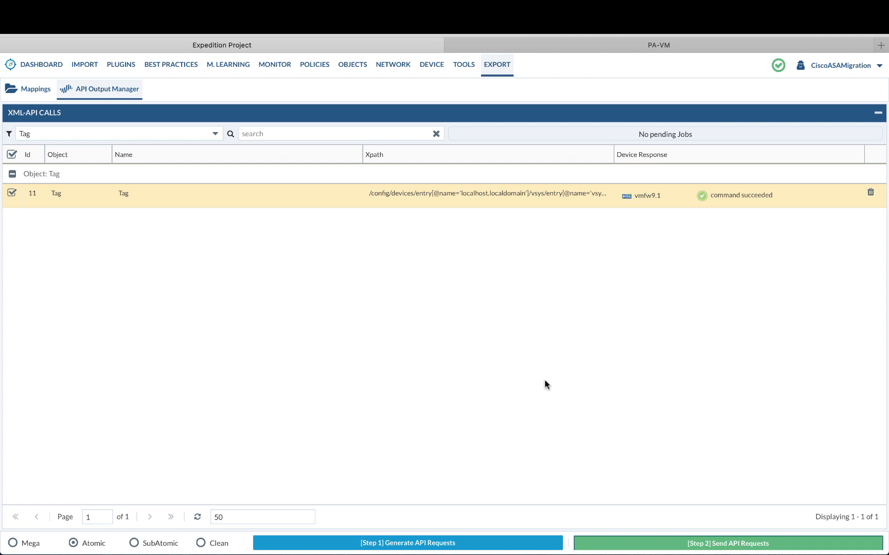
{"action": "type", "text": "addr"}
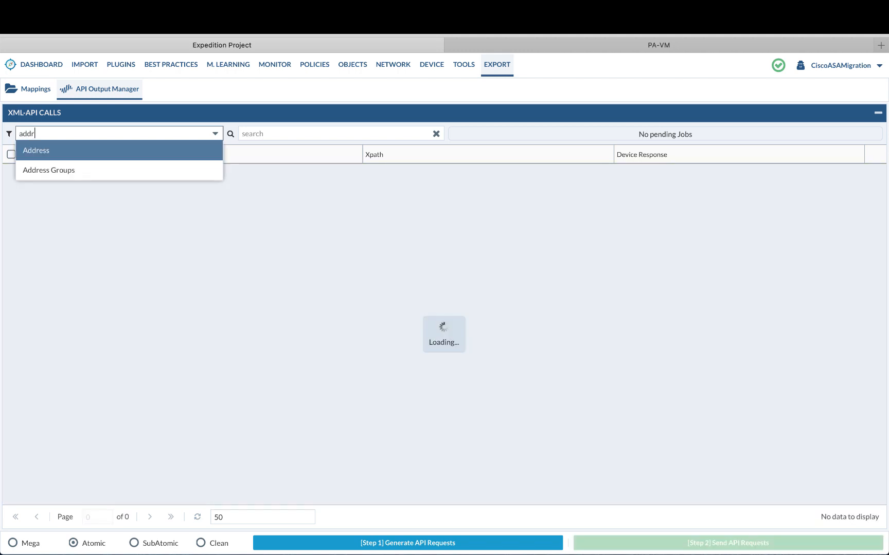
Push the Address API call to vmfw9.1.
{"action": "left_click", "coordinate": [35, 150]}
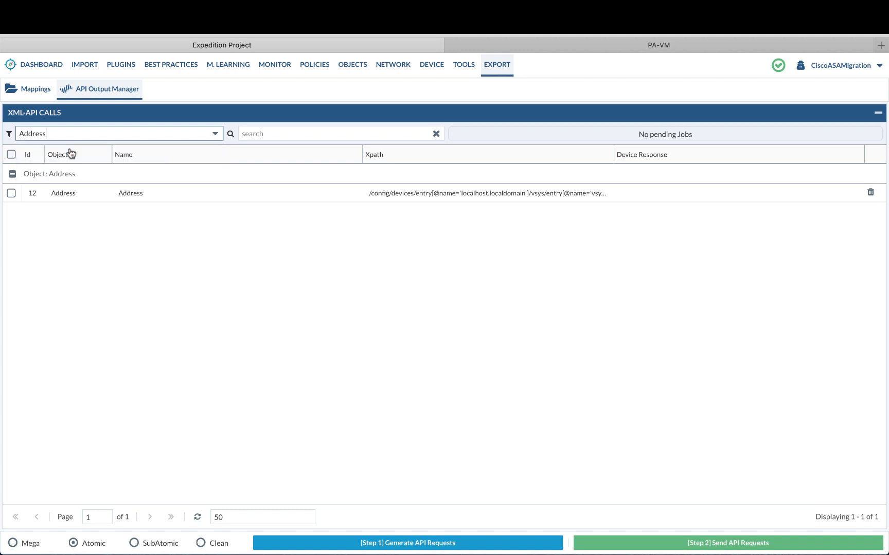
{"action": "left_click", "coordinate": [11, 155]}
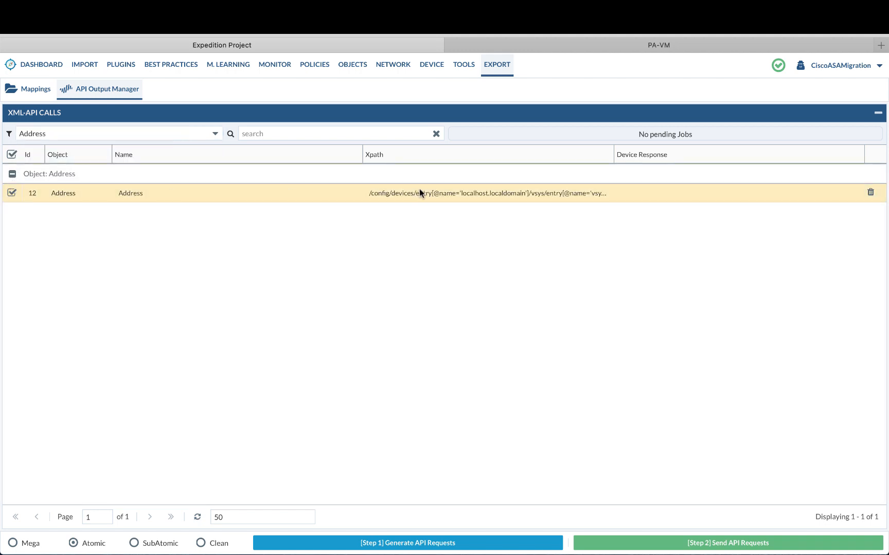
{"action": "mouse_move", "coordinate": [493, 240]}
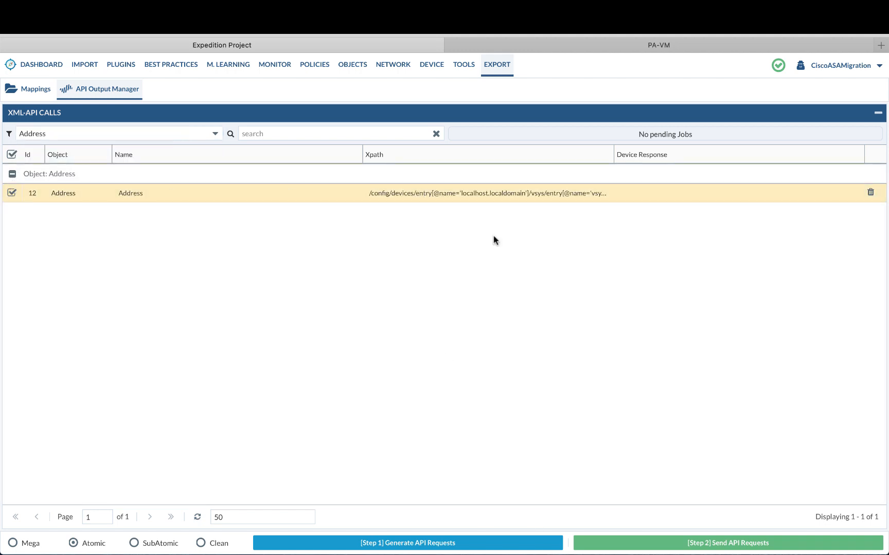
{"action": "mouse_move", "coordinate": [446, 198]}
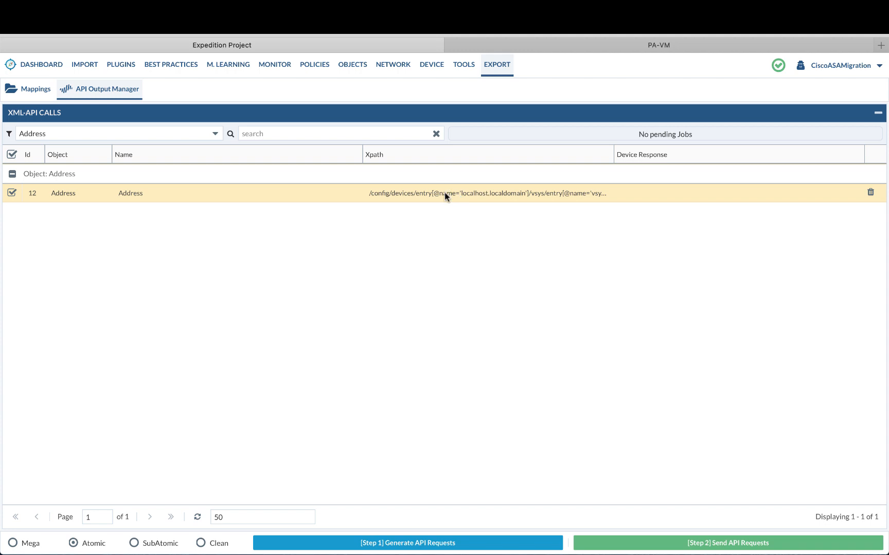
{"action": "left_click", "coordinate": [727, 543]}
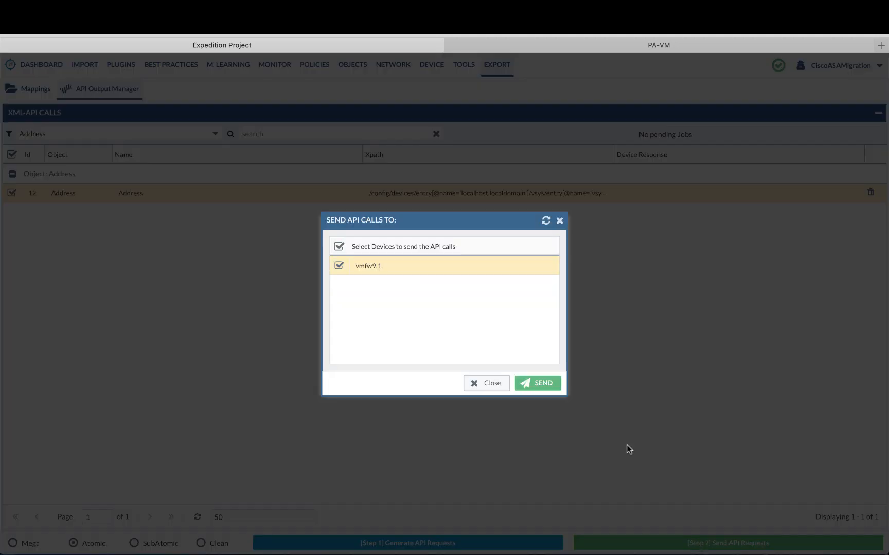
{"action": "left_click", "coordinate": [536, 383]}
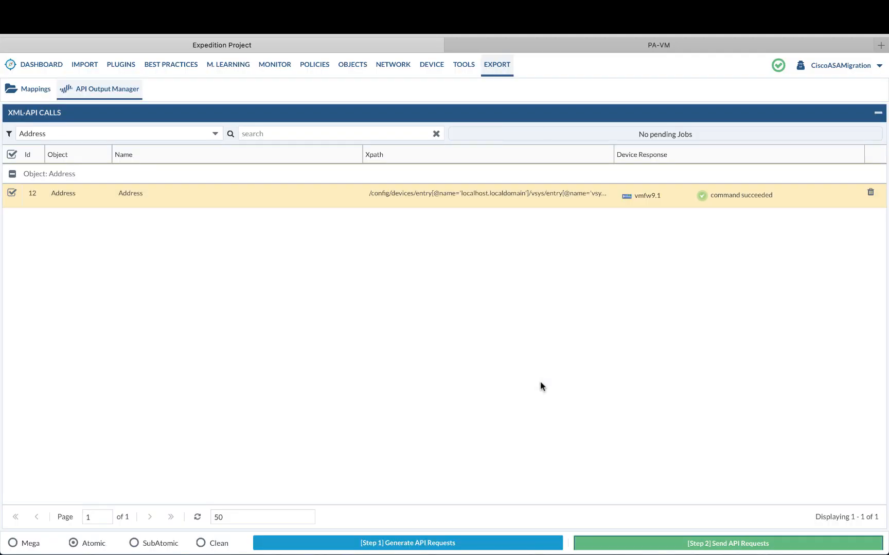
{"action": "mouse_move", "coordinate": [90, 134]}
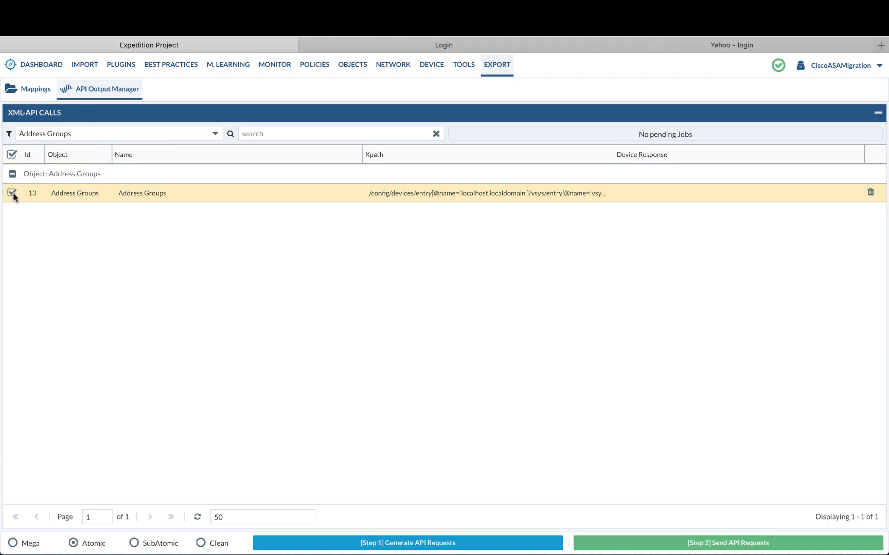
Push the Address Groups API call to vmfw9.1.
{"action": "left_click", "coordinate": [727, 543]}
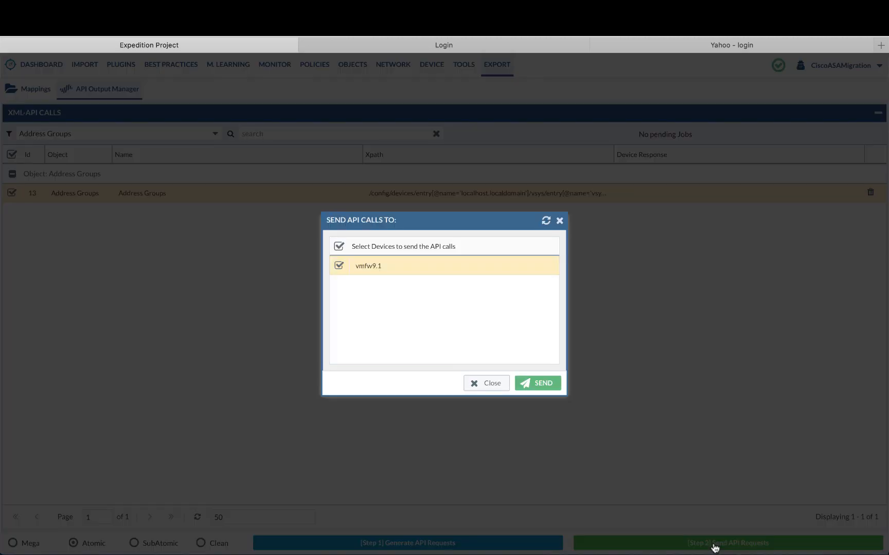
{"action": "left_click", "coordinate": [537, 383]}
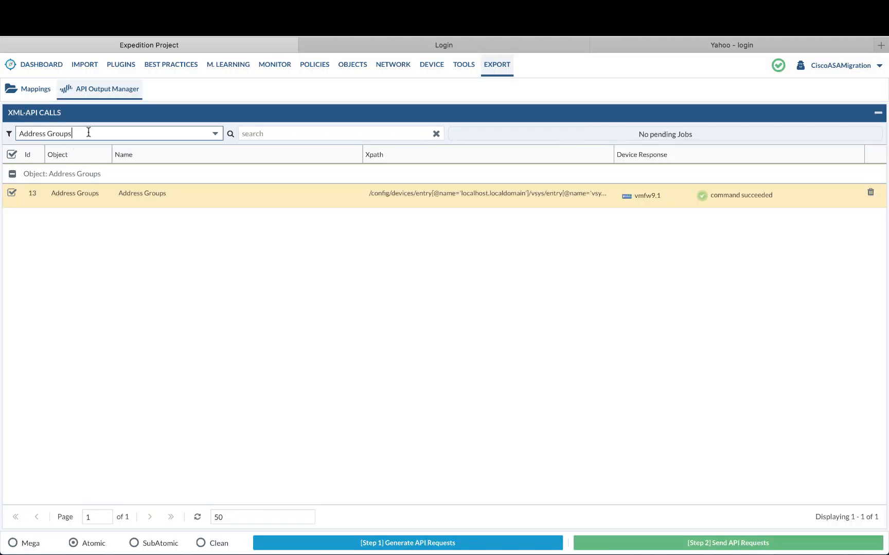
{"action": "type", "text": "serv"}
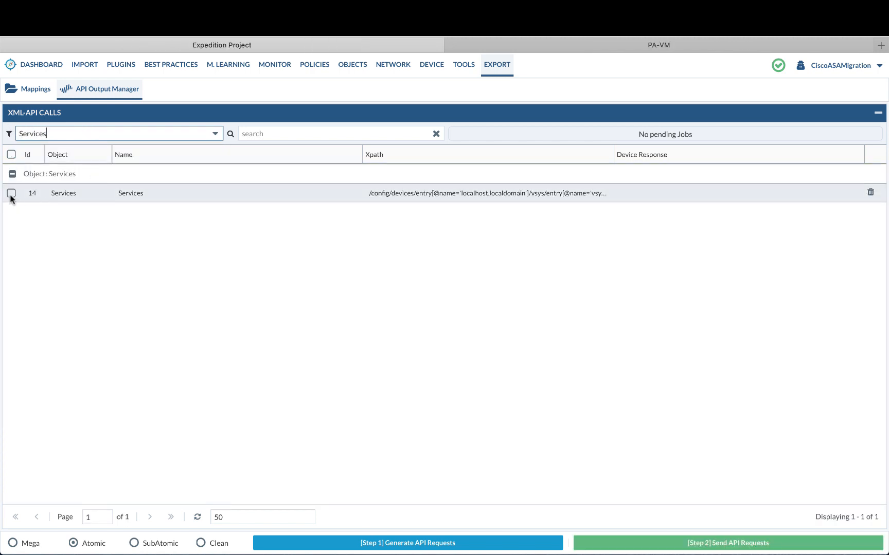
Push the Services and Security Rules API calls to vmfw9.1.
{"action": "left_click", "coordinate": [728, 543]}
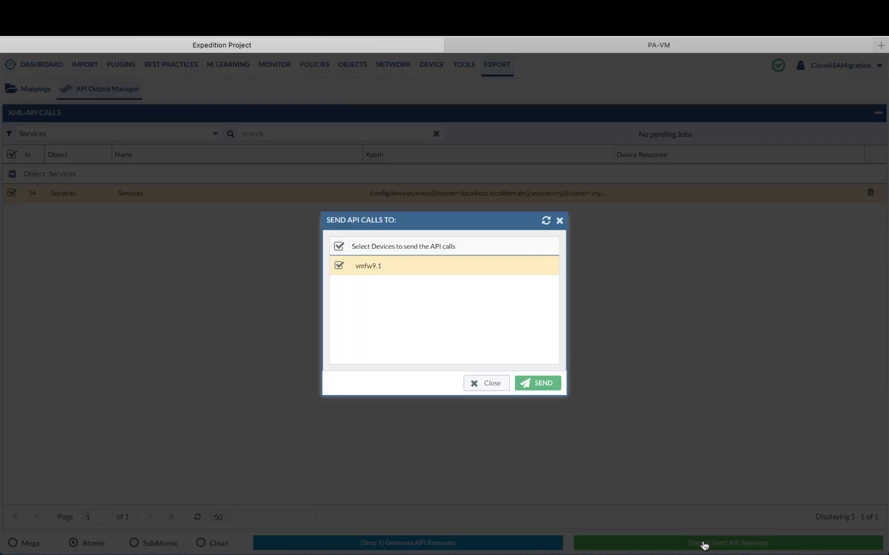
{"action": "left_click", "coordinate": [537, 383]}
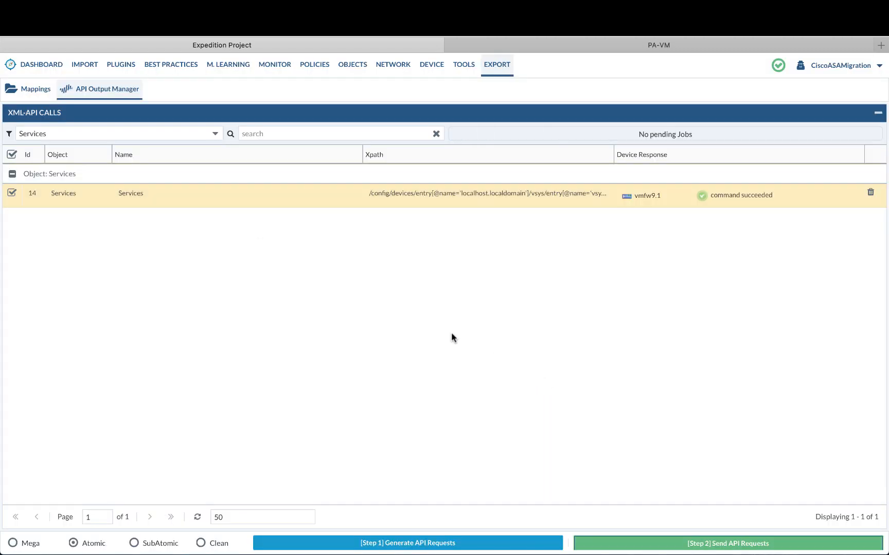
{"action": "type", "text": "sec"}
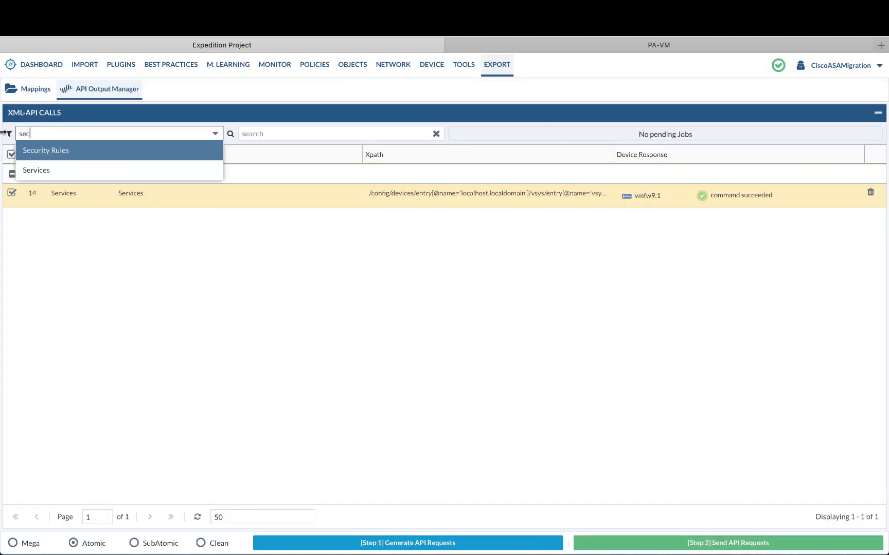
{"action": "left_click", "coordinate": [45, 150]}
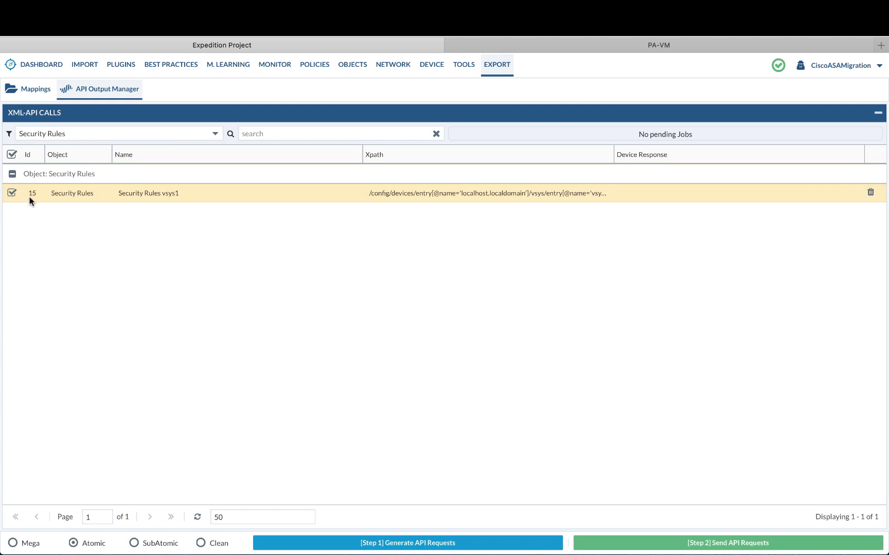
{"action": "left_click", "coordinate": [727, 544]}
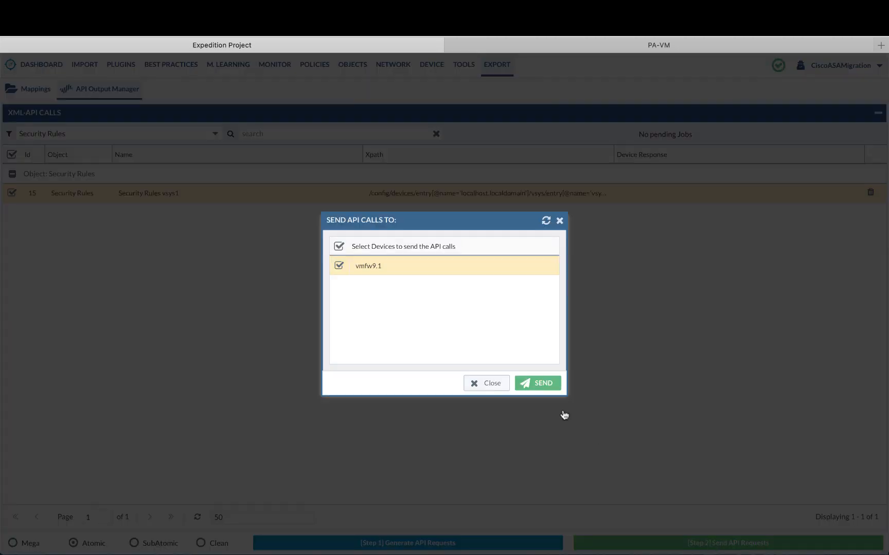
{"action": "left_click", "coordinate": [658, 45]}
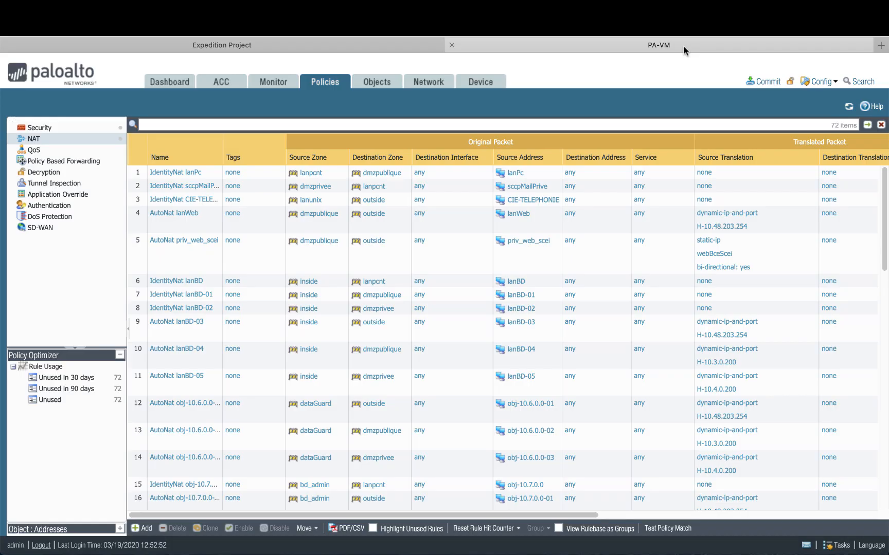
Check the Addresses, Tags and Services objects, then view the 221-rule security policy.
{"action": "left_click", "coordinate": [376, 82]}
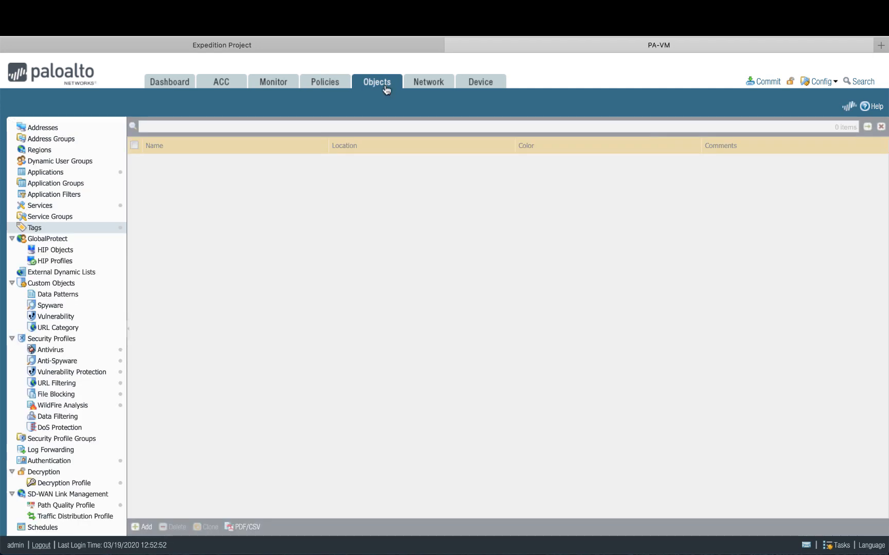
{"action": "left_click", "coordinate": [43, 128]}
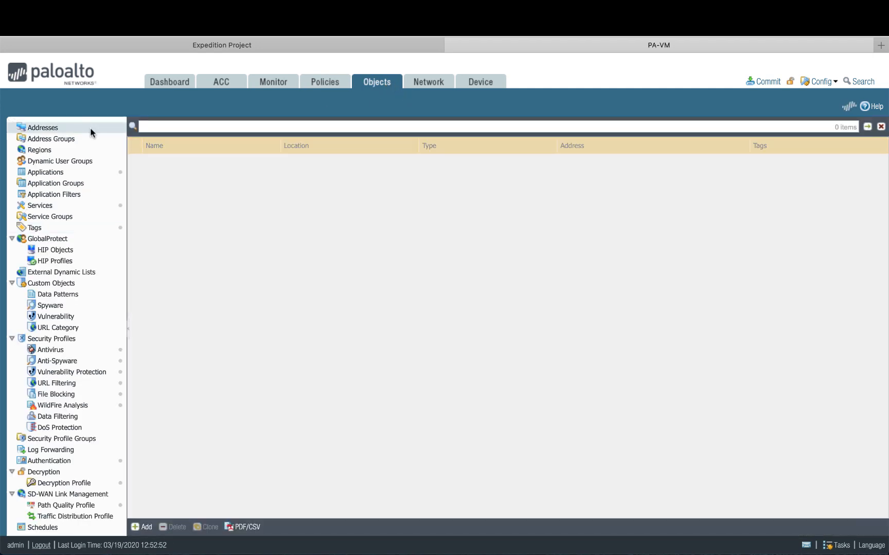
{"action": "left_click", "coordinate": [34, 227]}
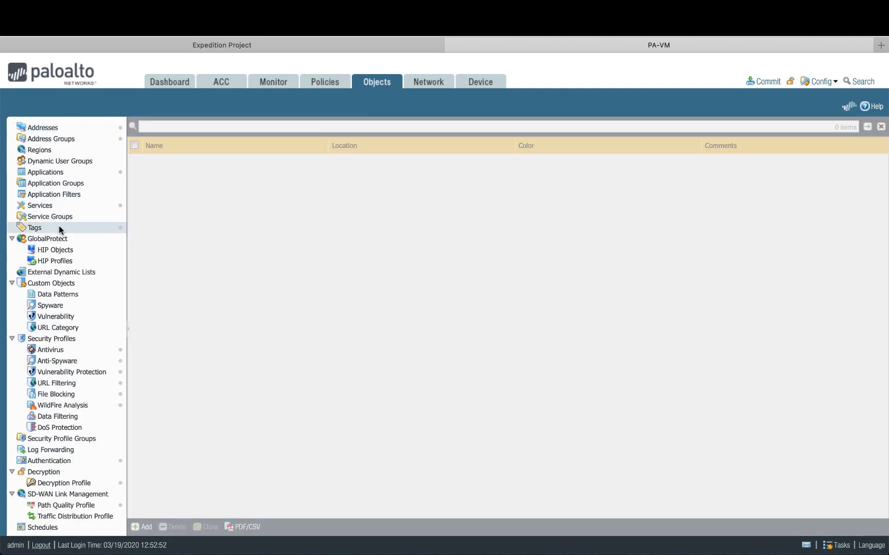
{"action": "left_click", "coordinate": [40, 205]}
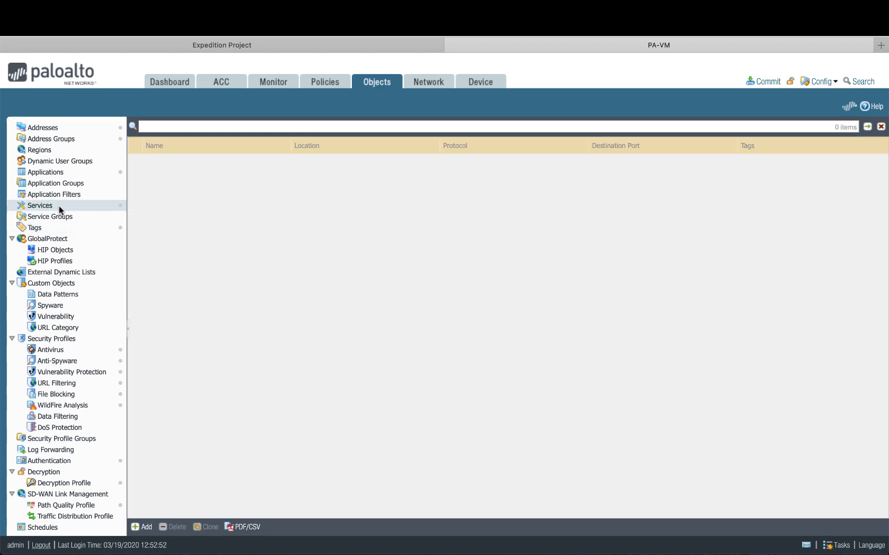
{"action": "left_click", "coordinate": [325, 82]}
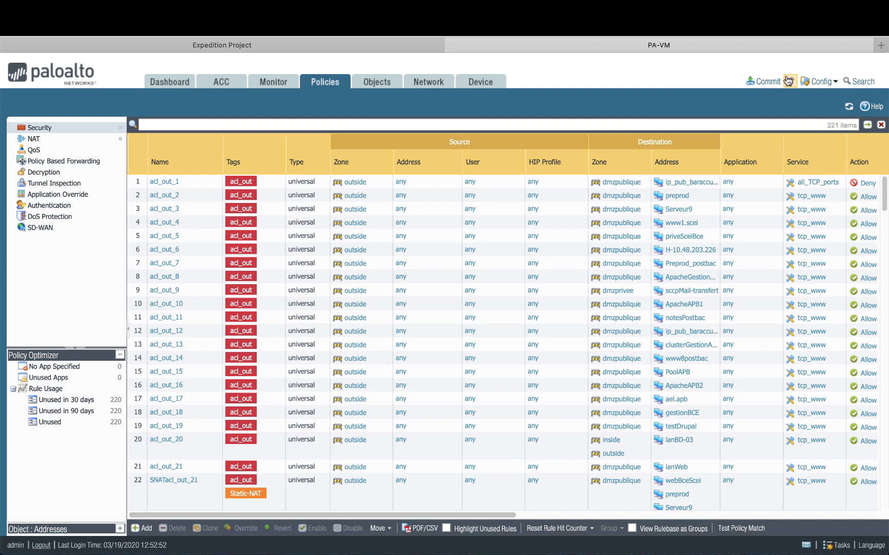
Start a Commit All Changes commit of the pushed configuration.
{"action": "left_click", "coordinate": [766, 81]}
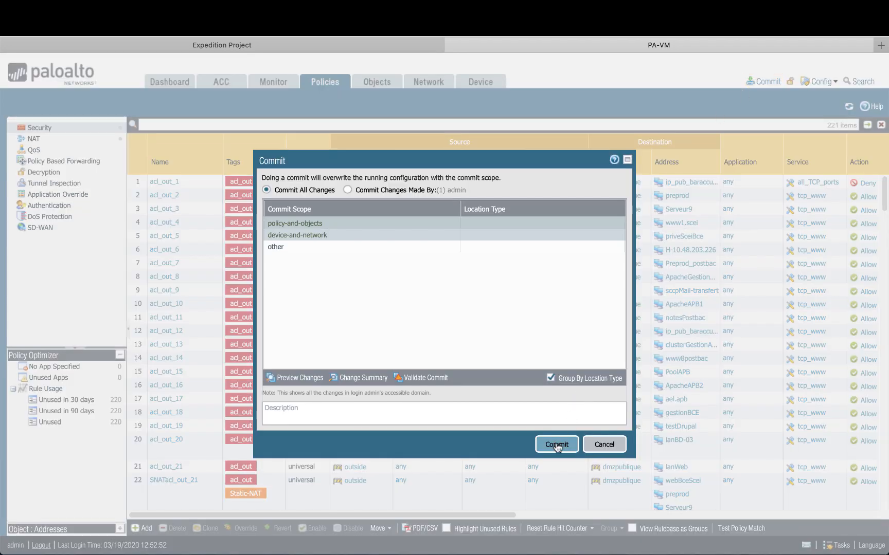
{"action": "left_click", "coordinate": [555, 444]}
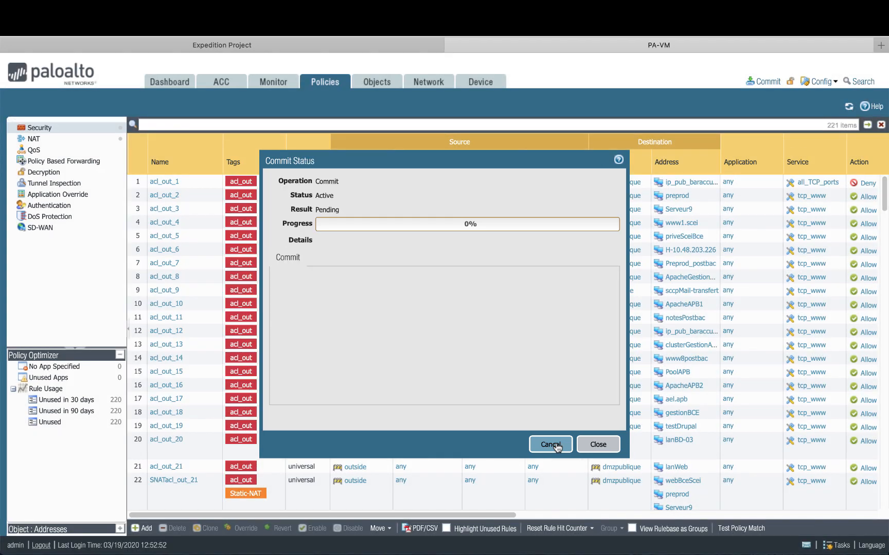